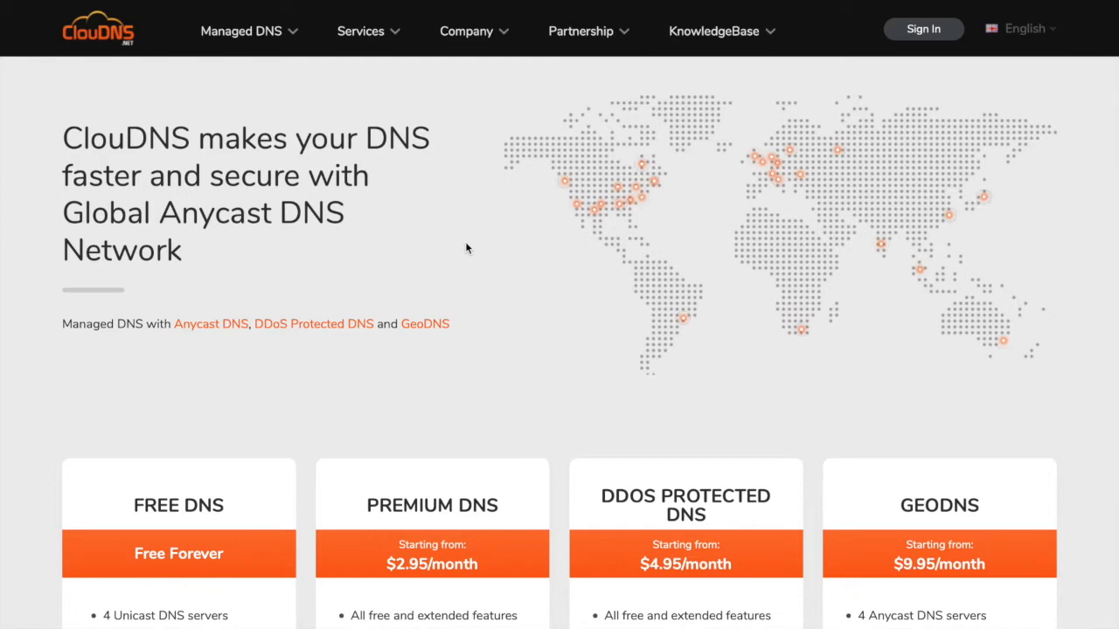
pyautogui.click(923, 29)
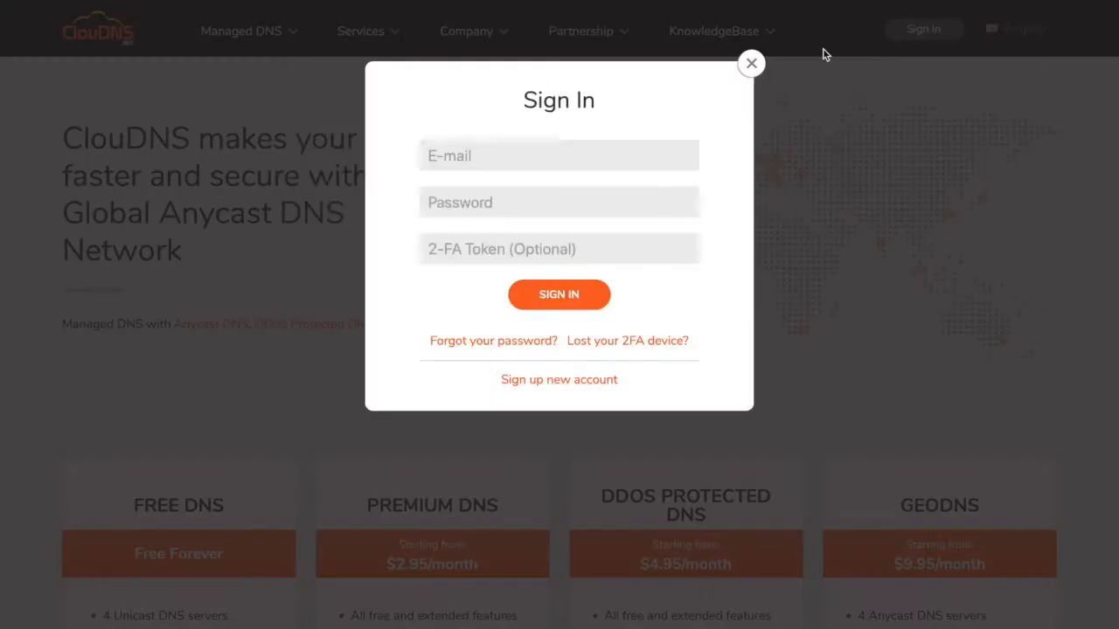
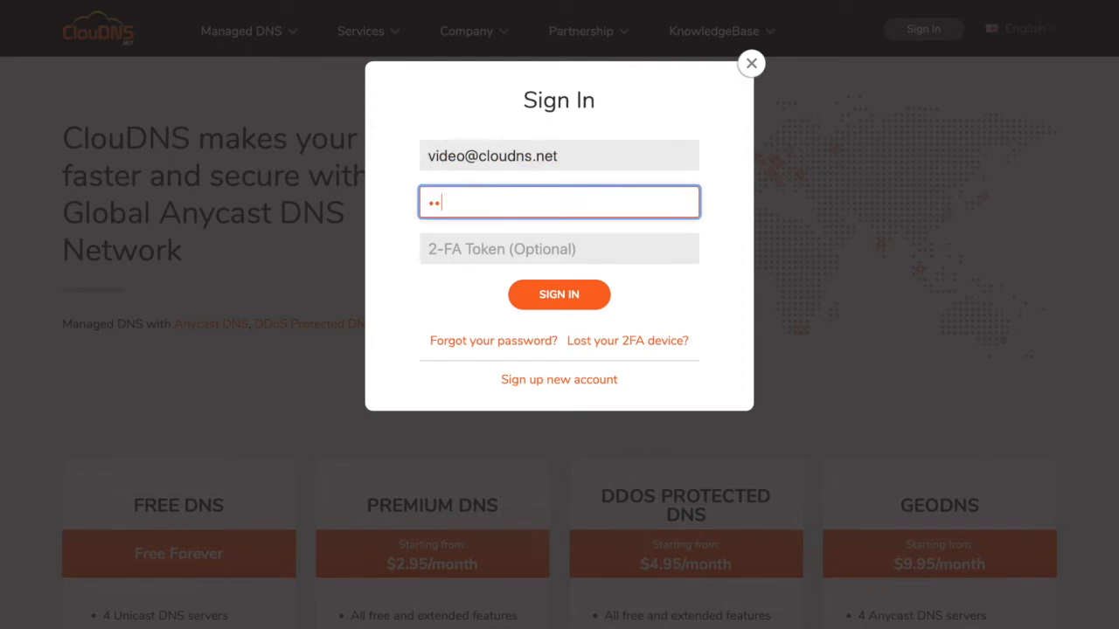
pyautogui.click(559, 293)
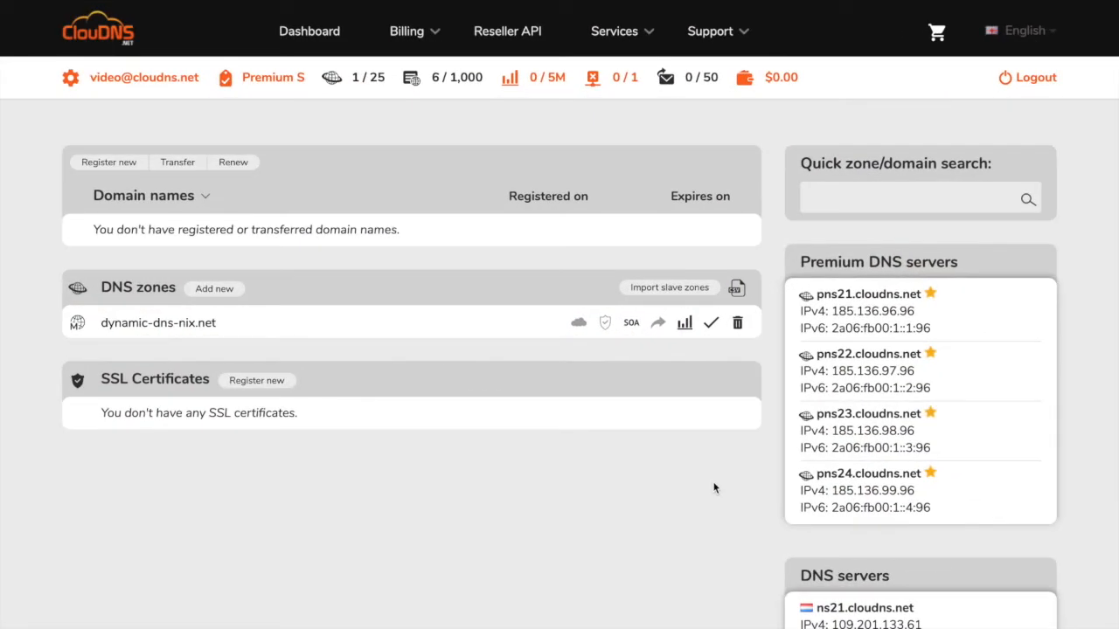
pyautogui.moveTo(615, 504)
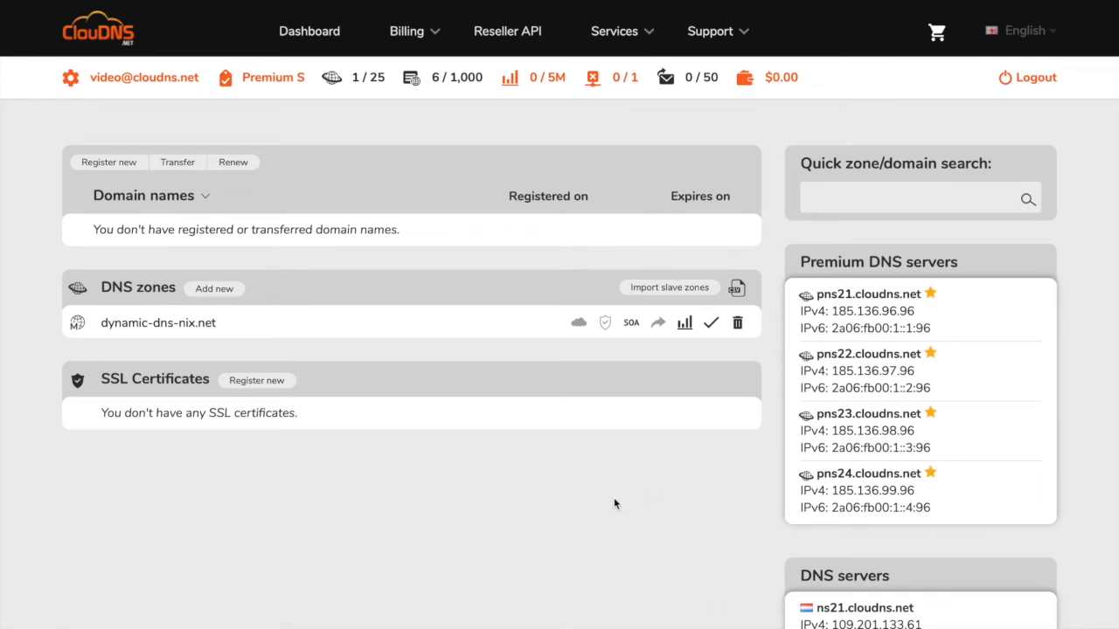
# Open the dynamic-dns-nix.net zone and scroll to its A record at 192.168.0.10.
pyautogui.click(158, 323)
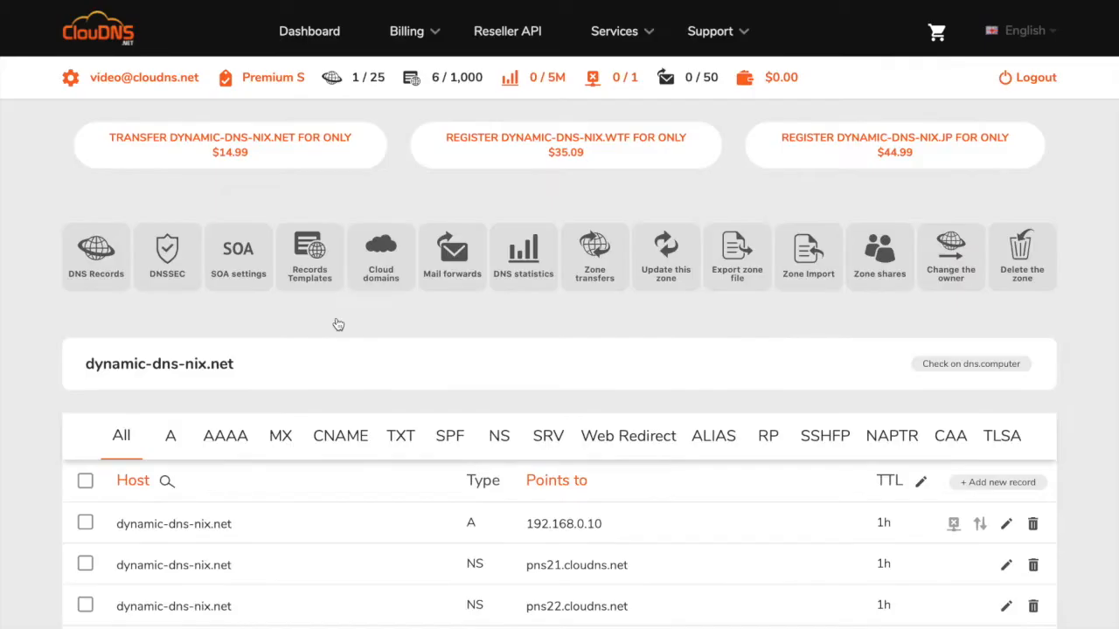
pyautogui.moveTo(555, 364)
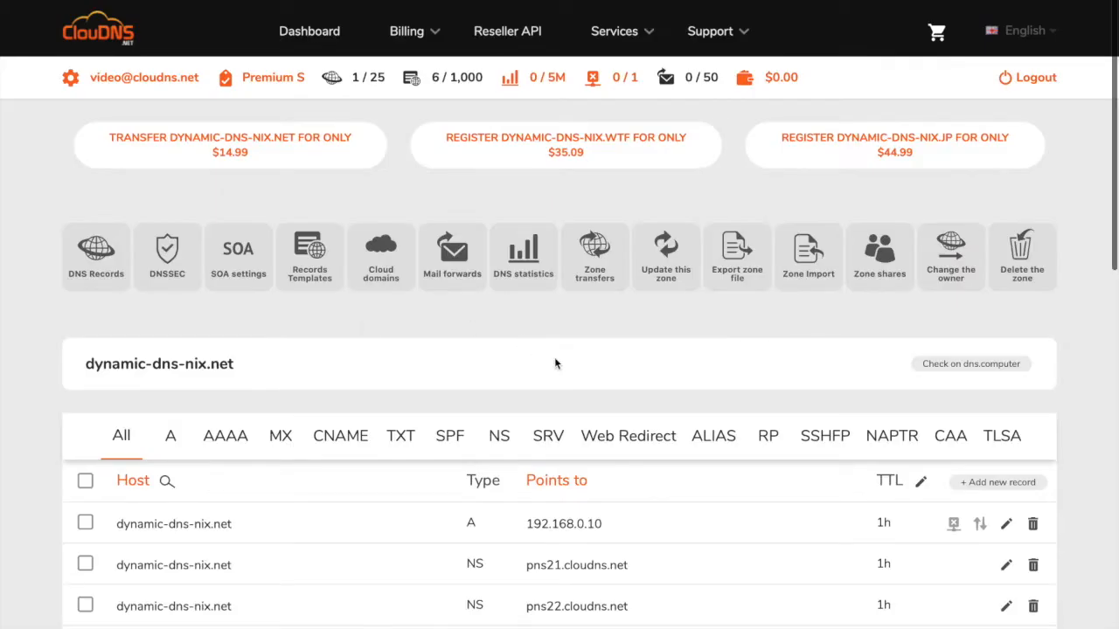
pyautogui.scroll(-3)
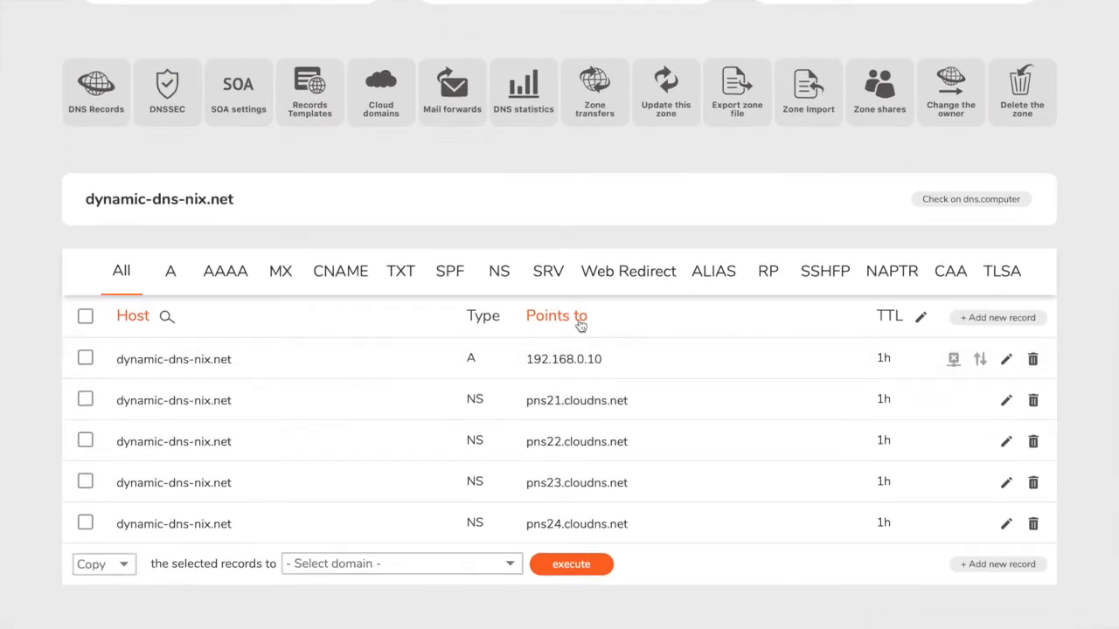
# Show the A record's Dynamic URL dialog with the wget example command.
pyautogui.click(981, 360)
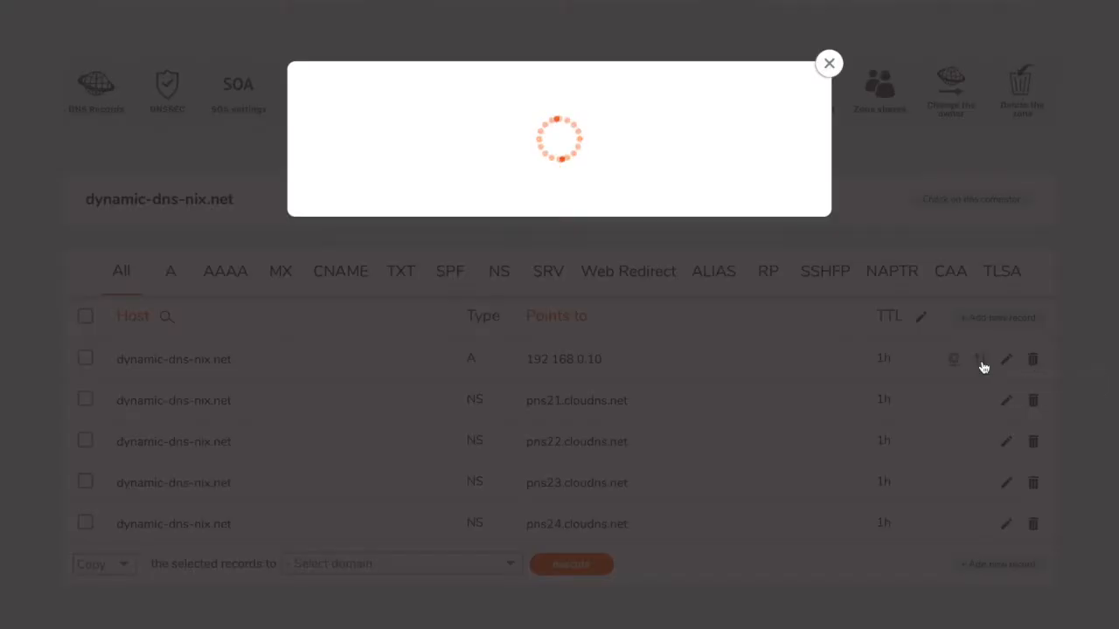
pyautogui.click(953, 359)
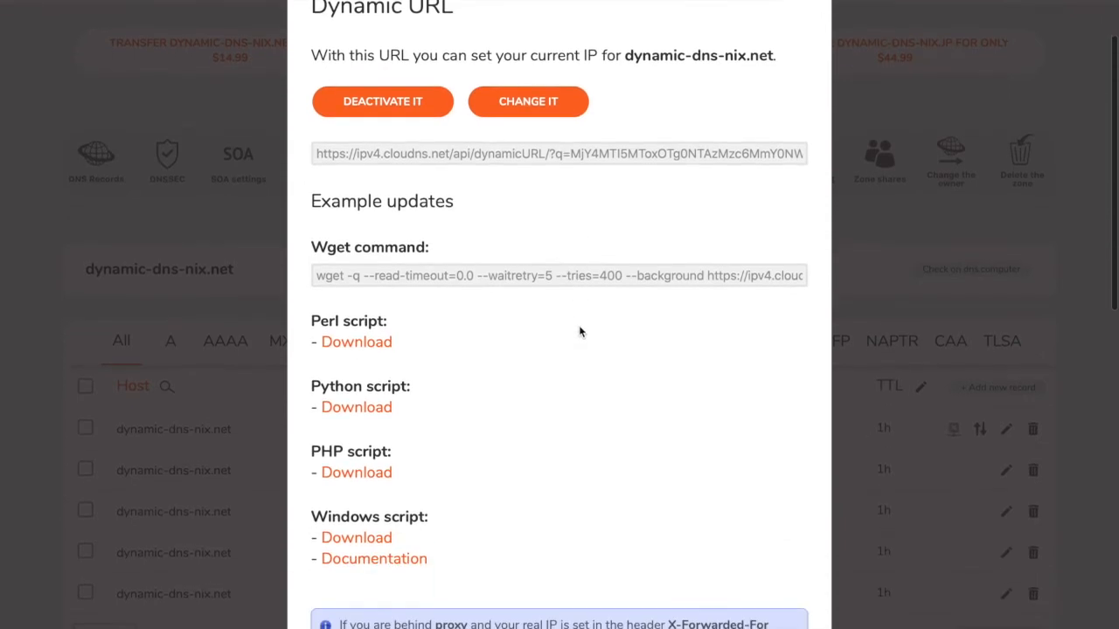
pyautogui.moveTo(422, 343)
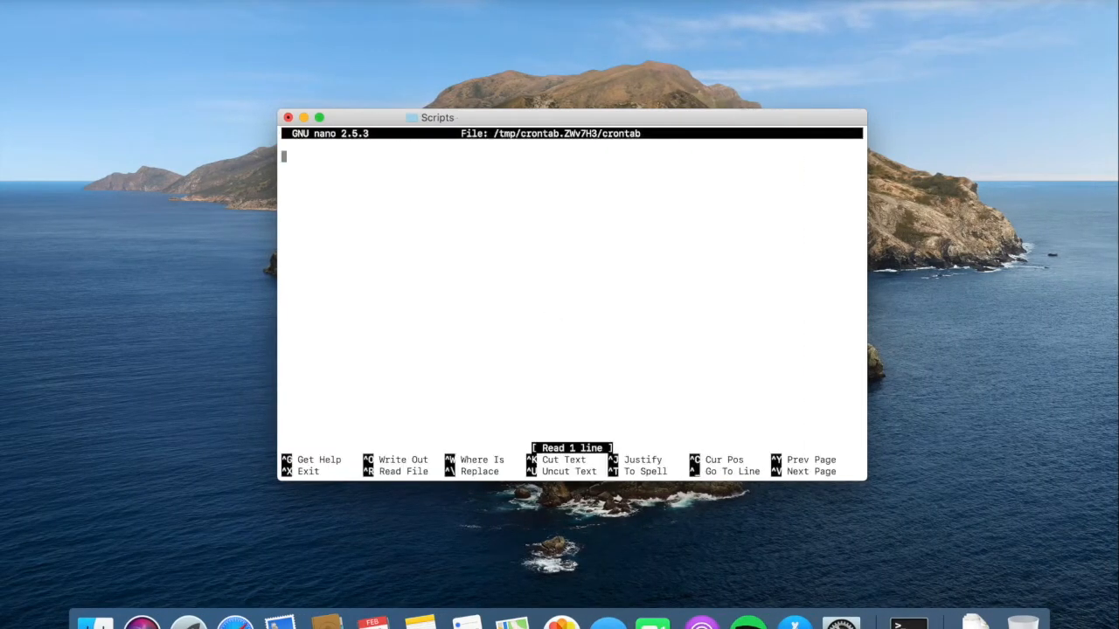
# Add a */15 * * * * crontab entry running the dynamic URL wget, and save it.
pyautogui.write('>')
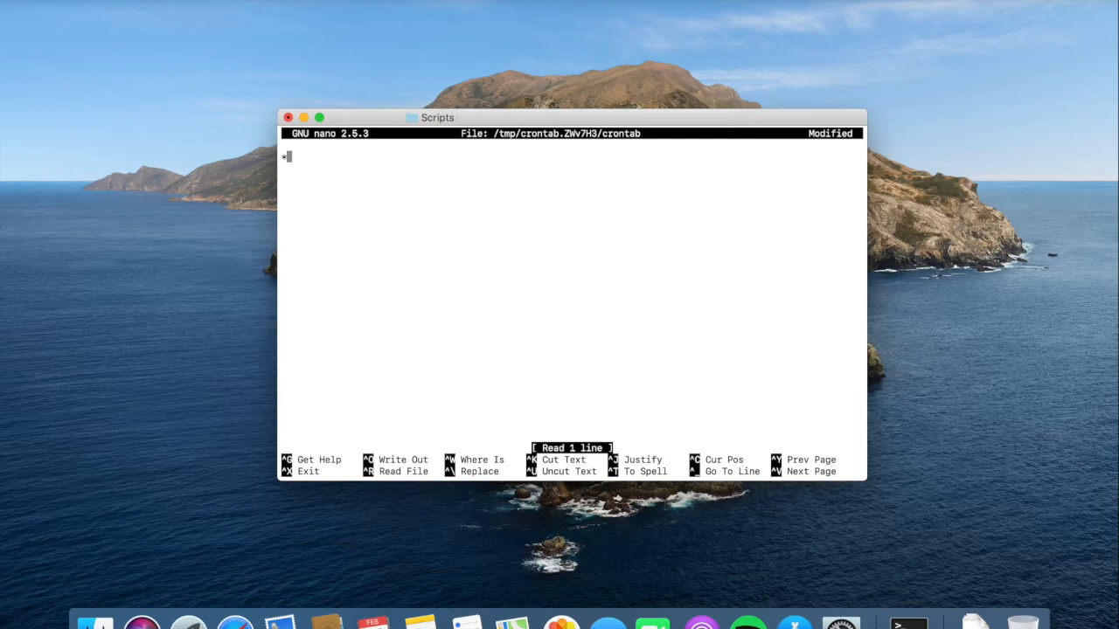
pyautogui.write('*/15')
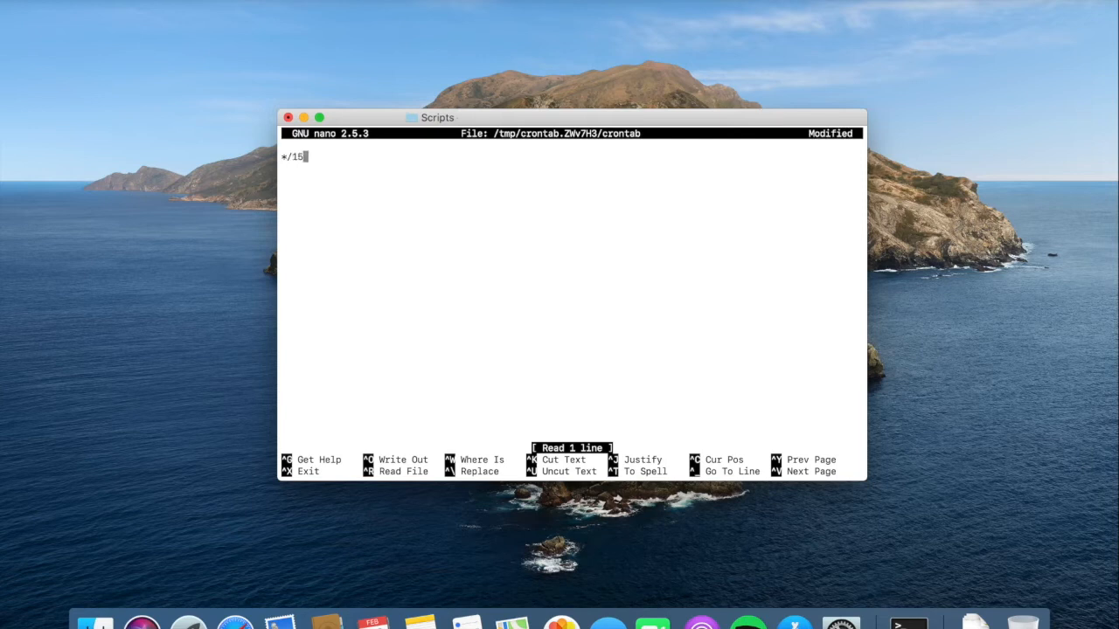
pyautogui.write('*')
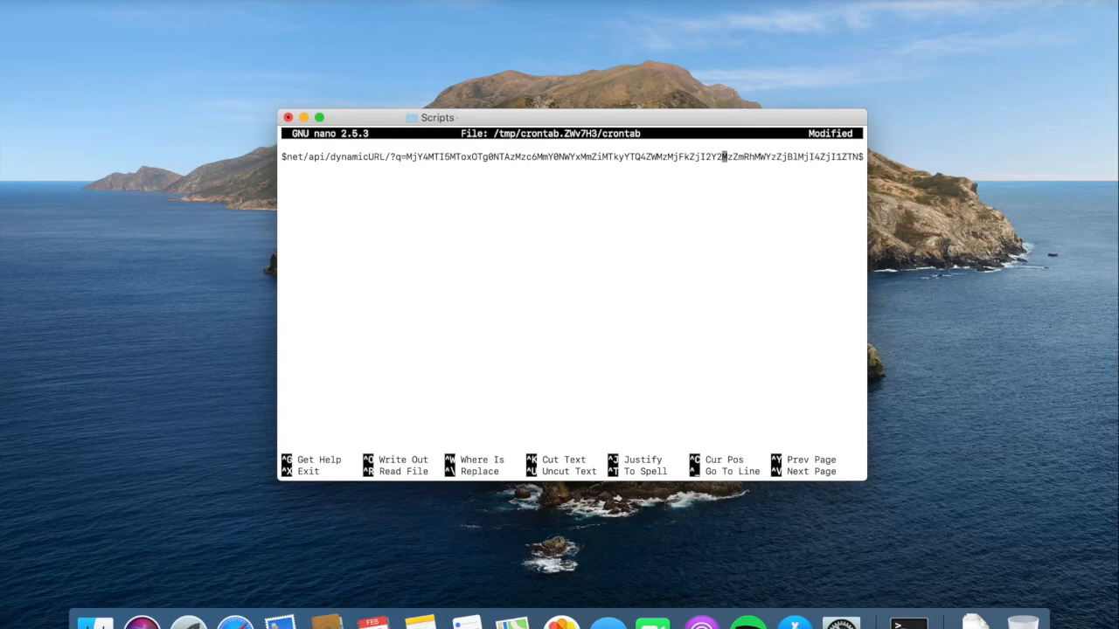
pyautogui.press('ctrl+o')
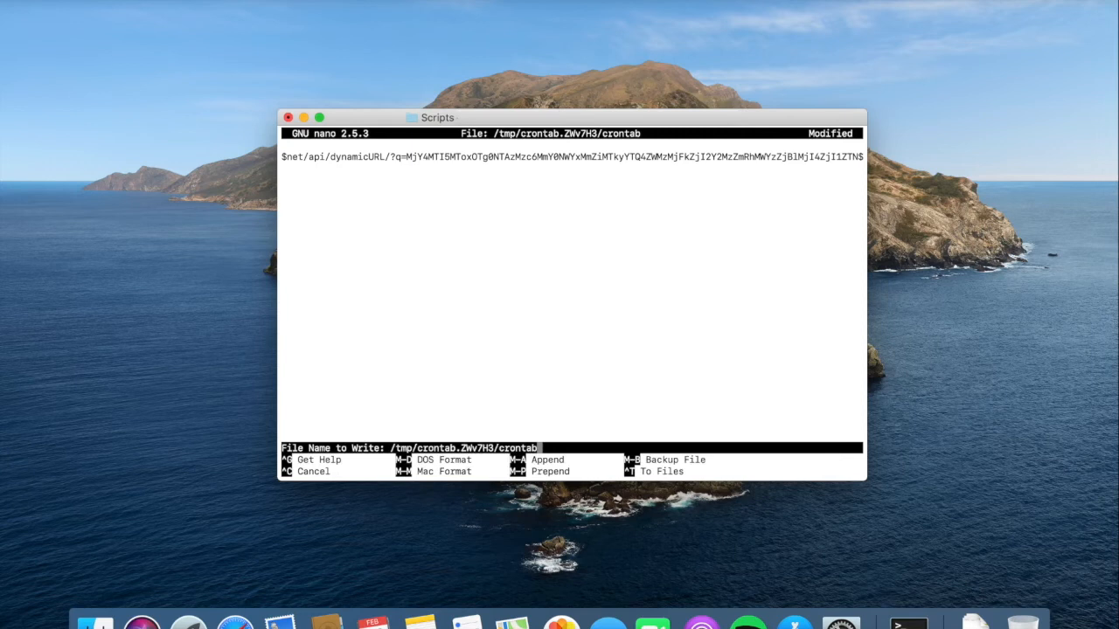
pyautogui.press('enter')
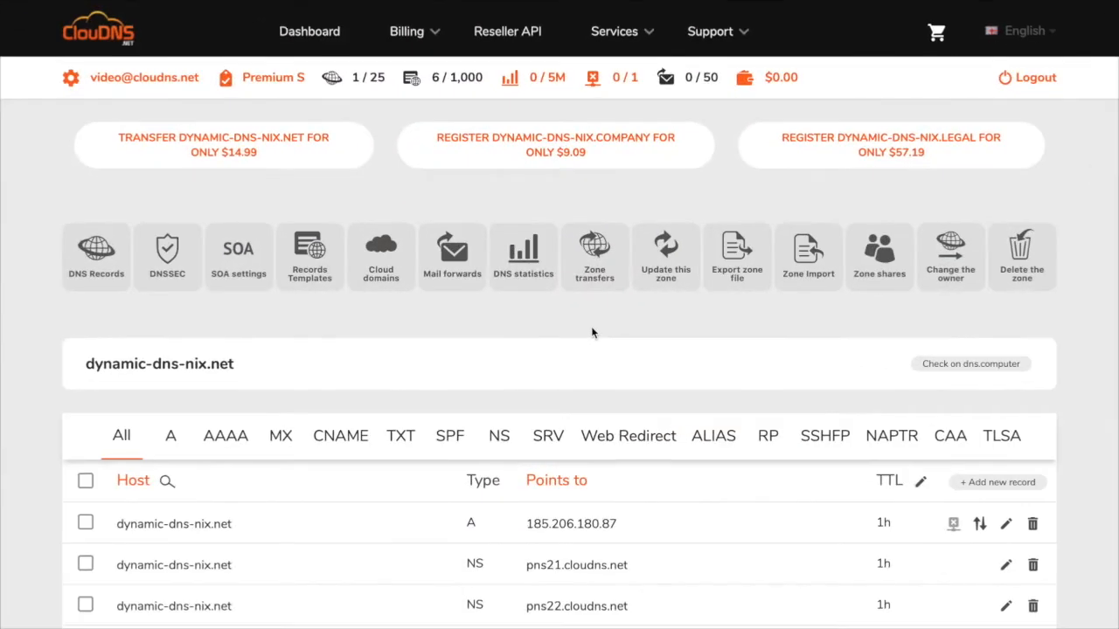
pyautogui.moveTo(572, 523)
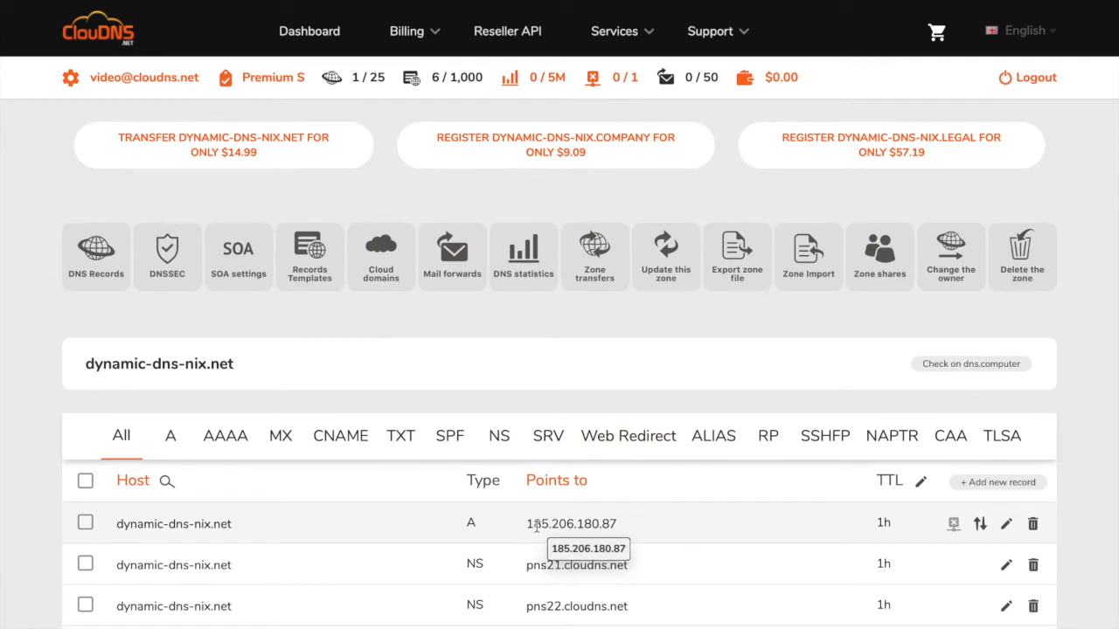